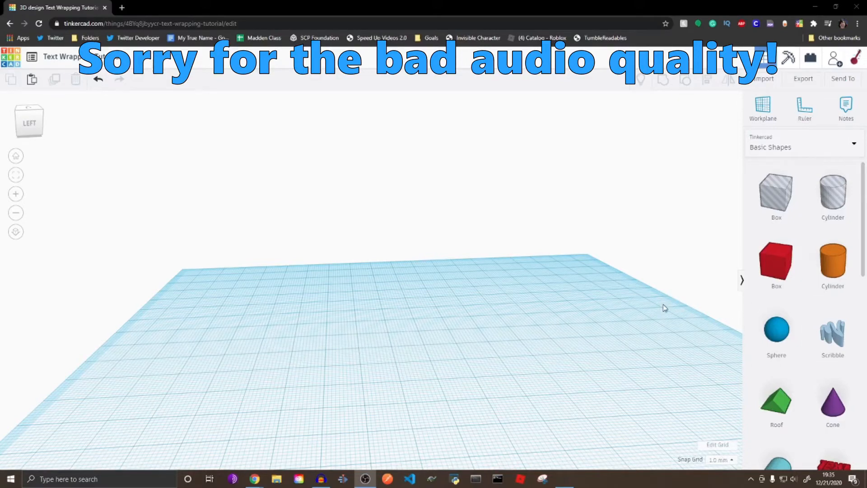
mouse_move(386, 240)
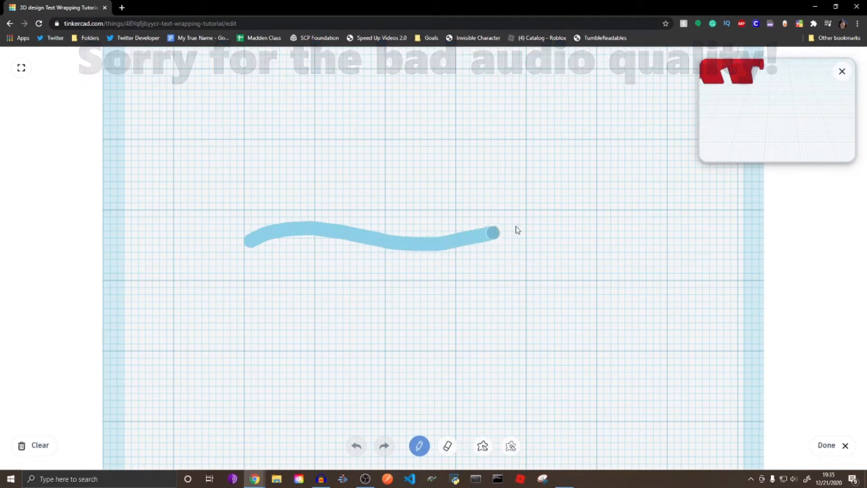
Finish the freehand wavy scribble wall with Done, beside the orange cylinder
left_click(827, 445)
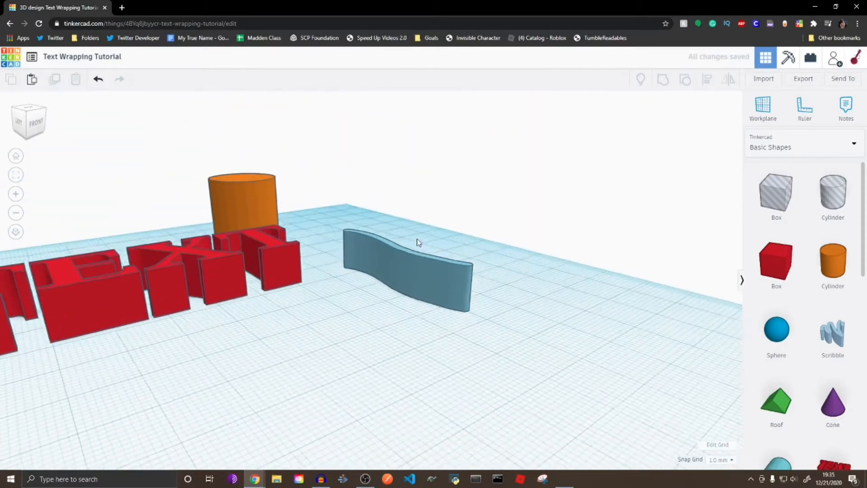
Stand the red Test text upright and move it against the widened orange cylinder
left_click(398, 268)
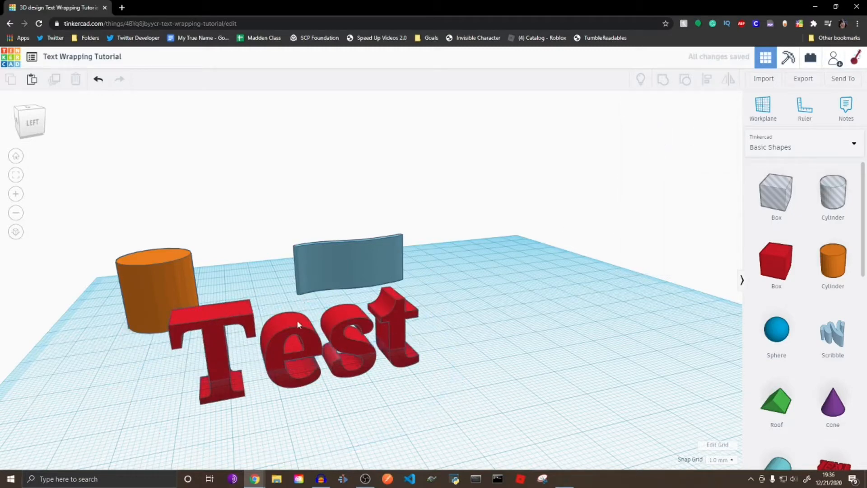
left_click(299, 325)
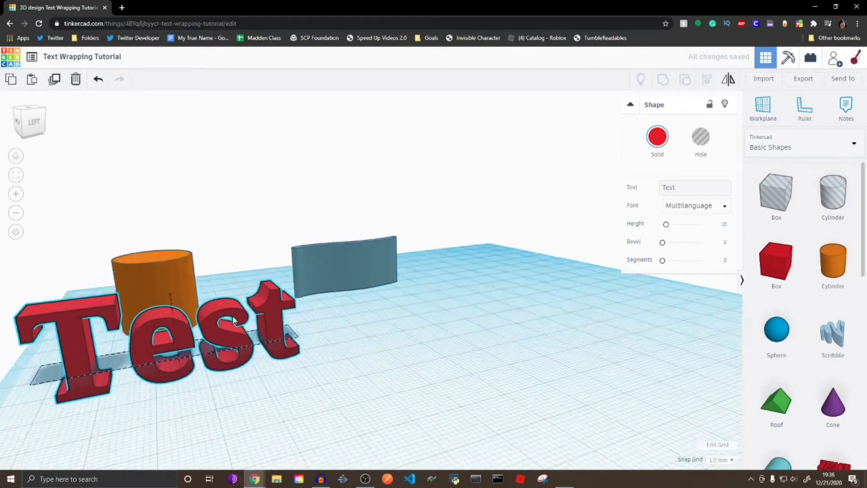
left_click(149, 291)
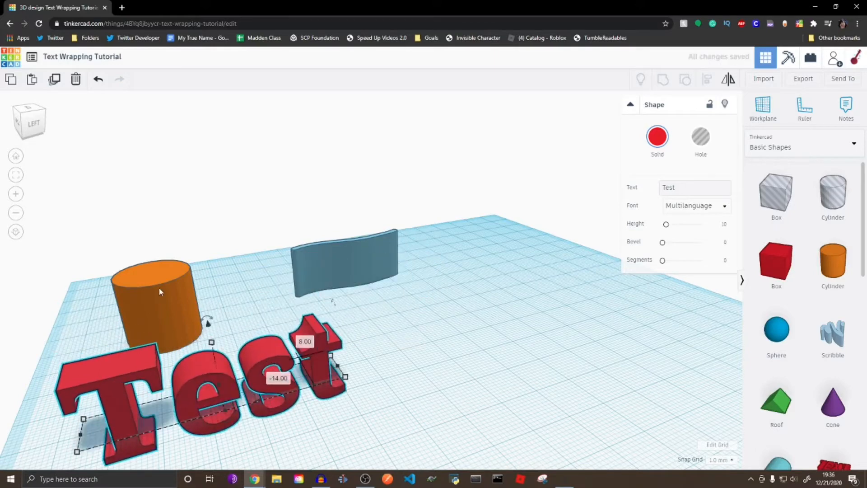
left_click(158, 291)
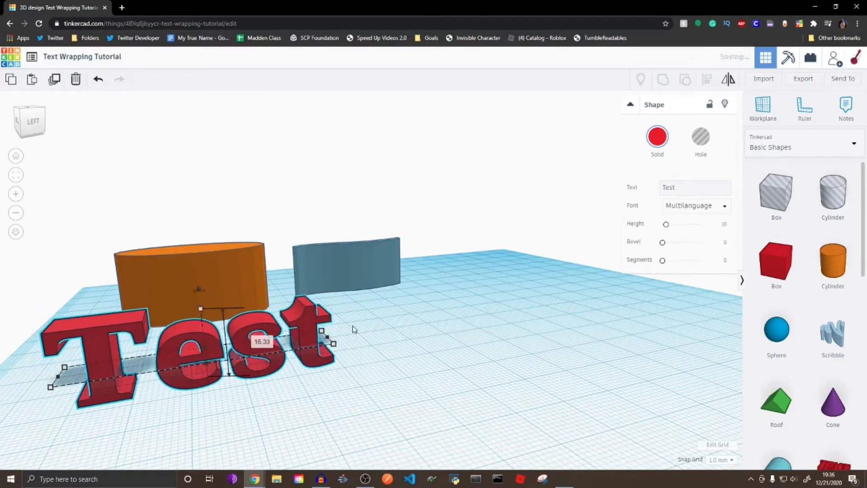
left_click_drag(333, 342, 257, 354)
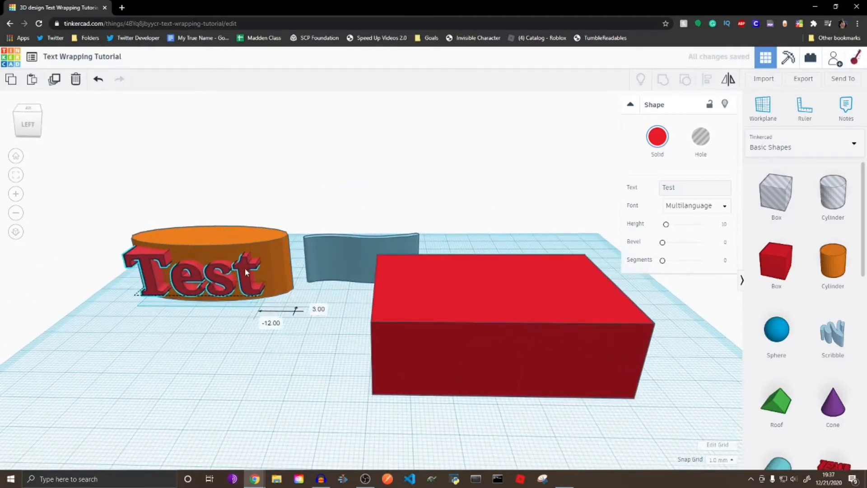
Move the red box over the Test text so the text copies sit inside it as holes
left_click_drag(199, 270, 520, 403)
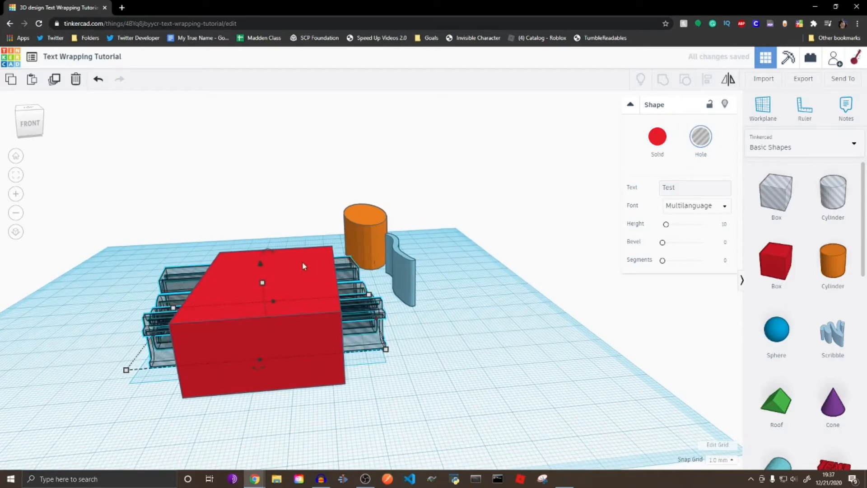
Group the red box with the Test text holes into an engraved block and set it to Hole
left_click(662, 79)
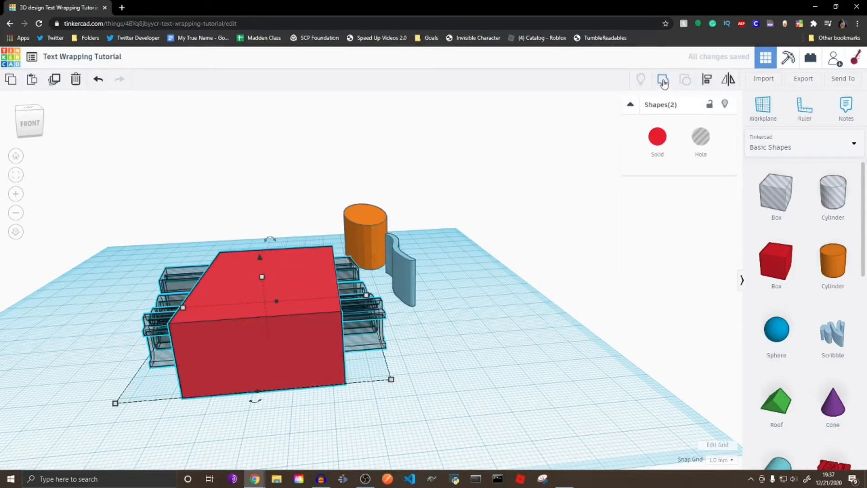
left_click(663, 79)
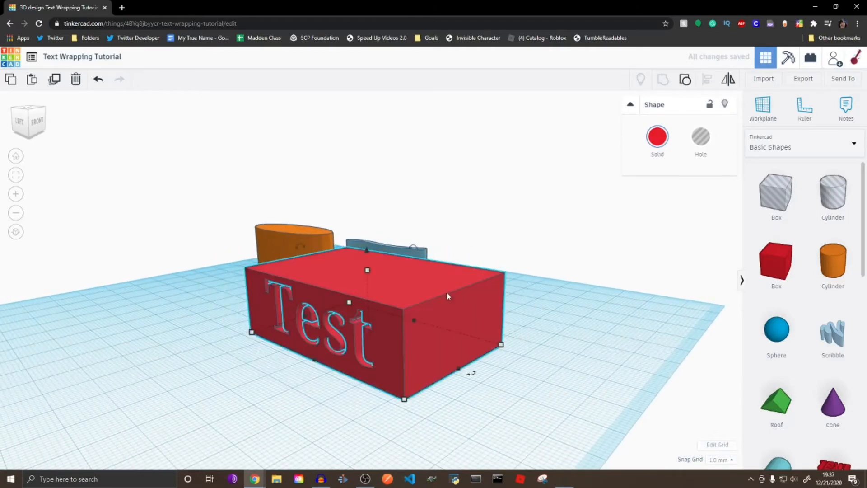
left_click_drag(448, 296, 514, 303)
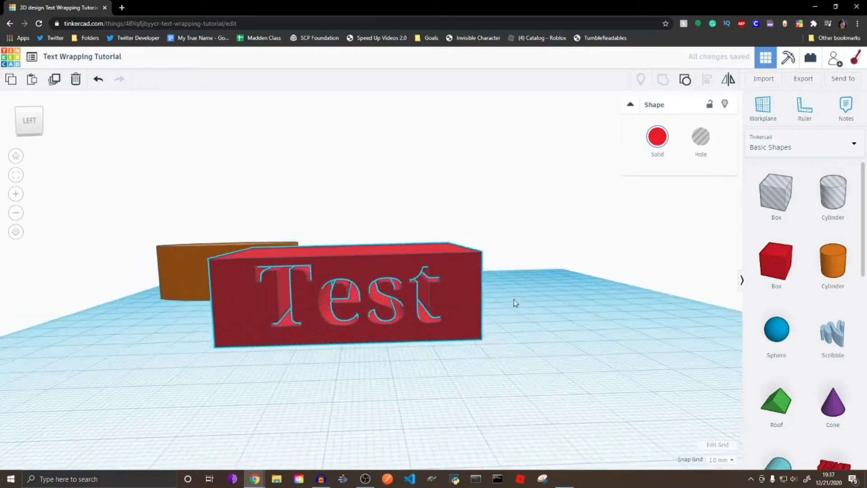
left_click(701, 136)
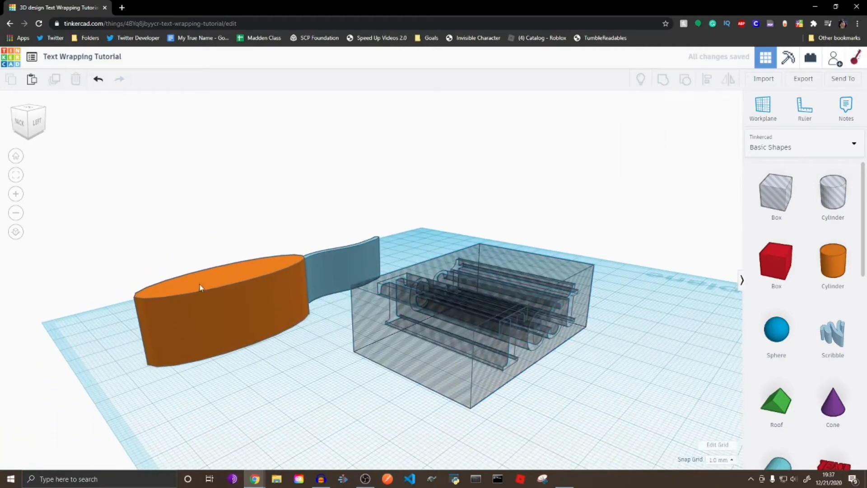
Resize the orange cylinder's height to fit the lettering and lower it into the hole block
left_click(200, 287)
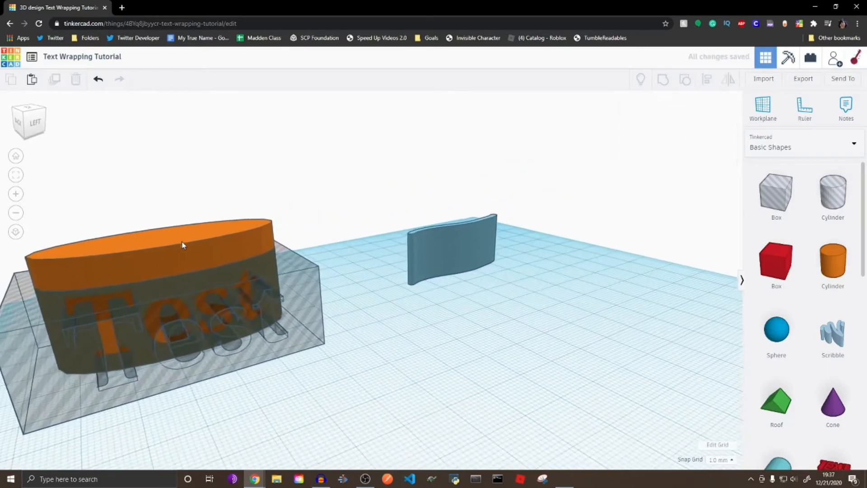
left_click(183, 246)
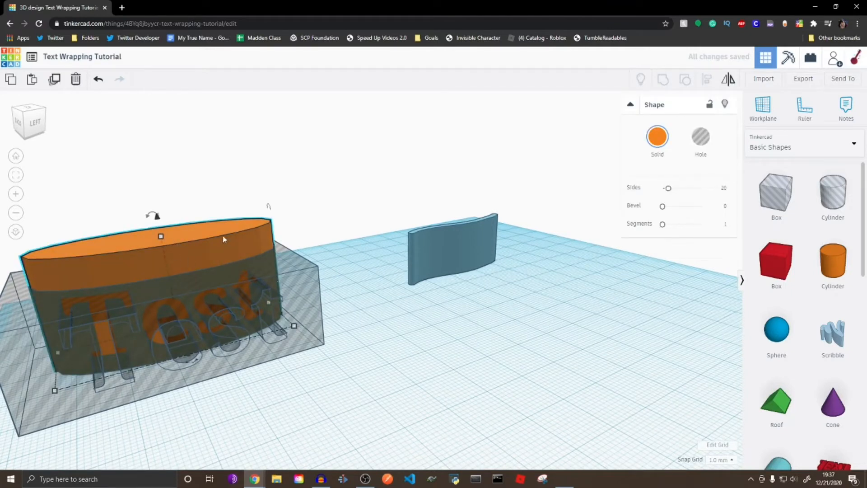
left_click_drag(160, 236, 160, 236)
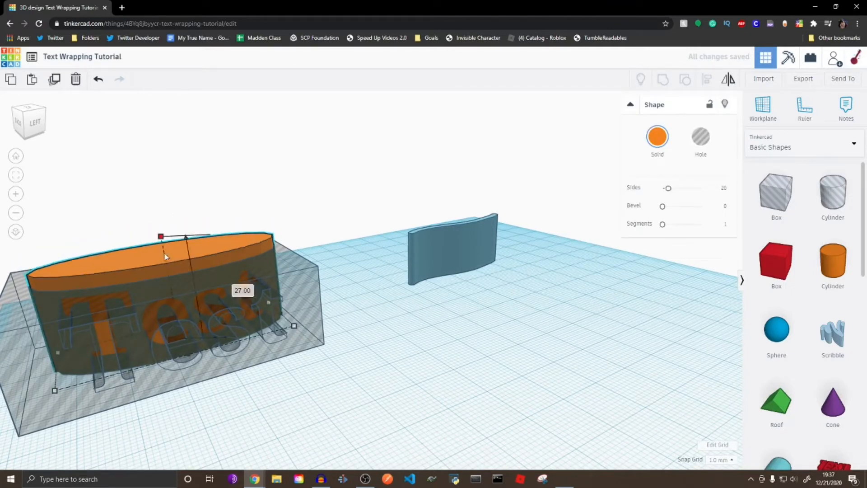
left_click_drag(160, 236, 168, 275)
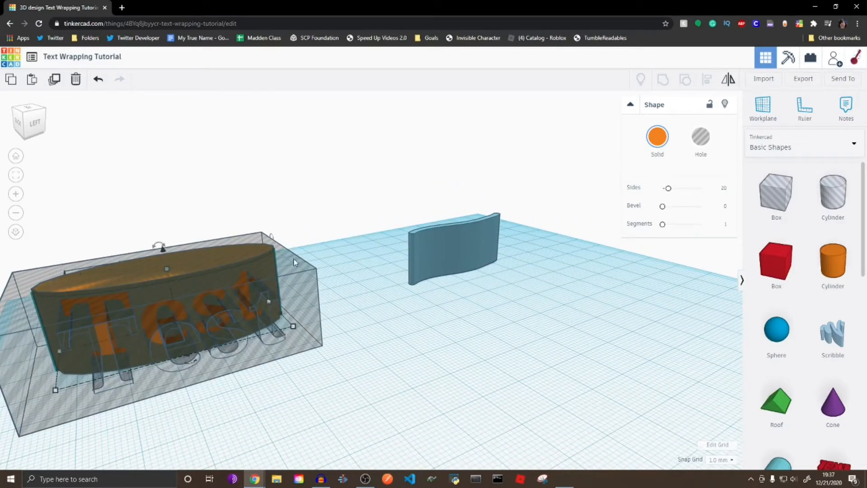
left_click_drag(293, 262, 411, 298)
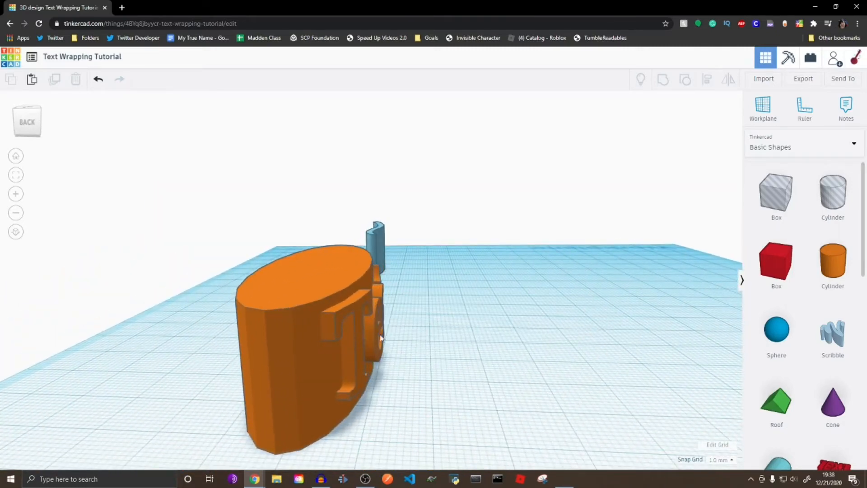
Move the purple text piece onto the cylinder's front so Test wraps across its face
left_click(356, 331)
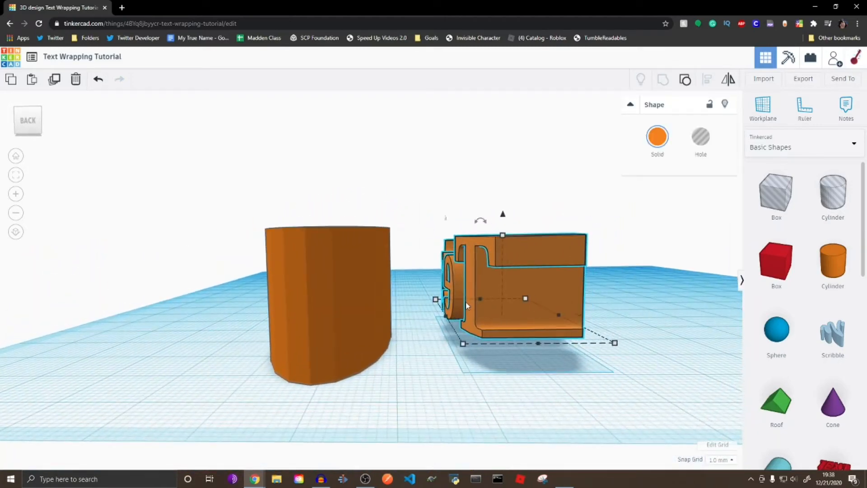
left_click_drag(523, 298, 379, 298)
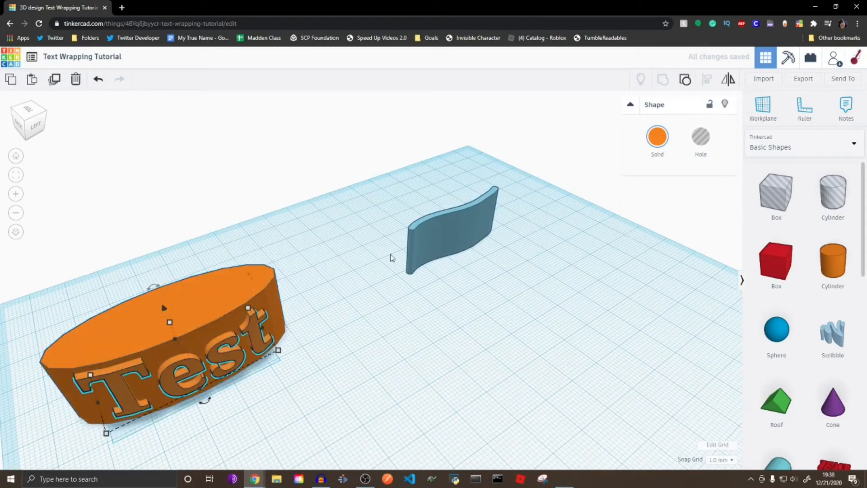
left_click(657, 136)
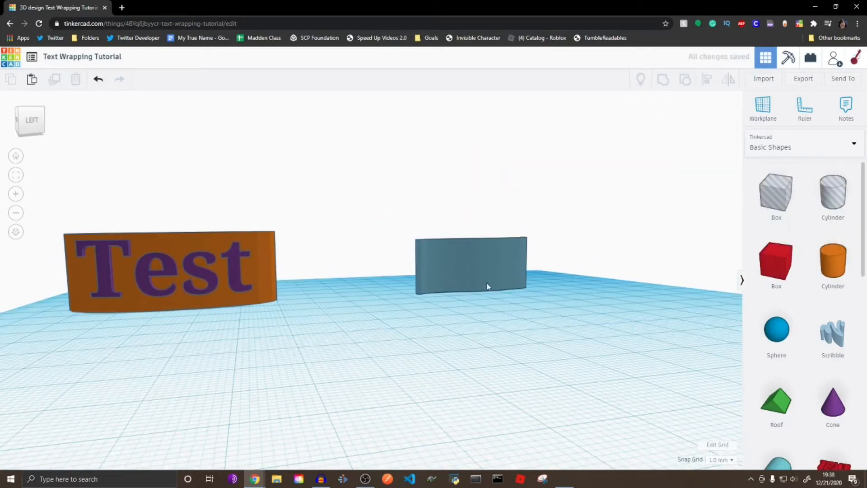
Add Test 2 text, stand it upright against the blue wall and change its font
left_click(470, 269)
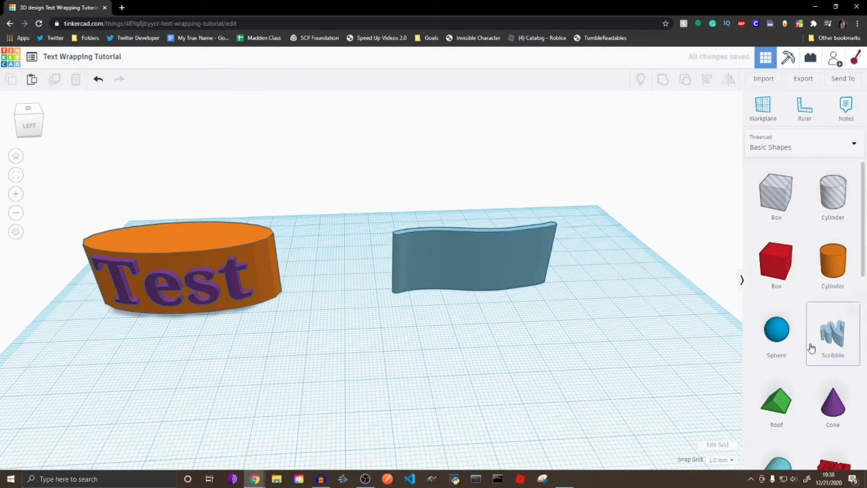
left_click(832, 378)
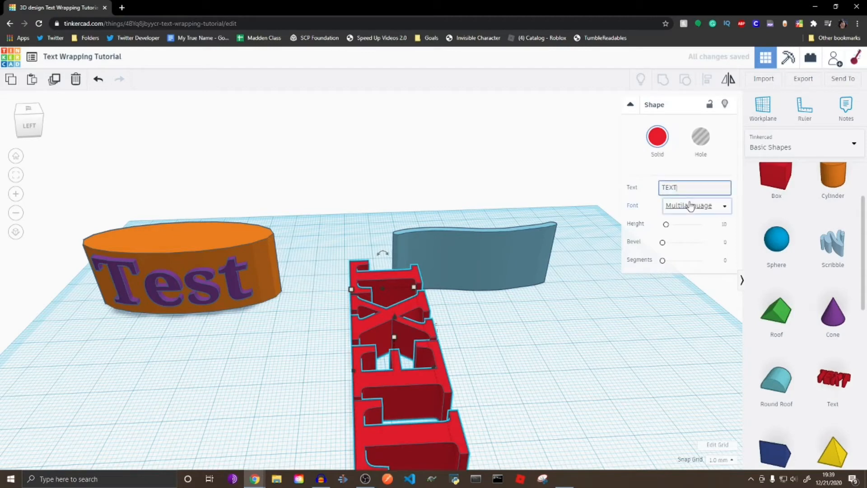
type("Test")
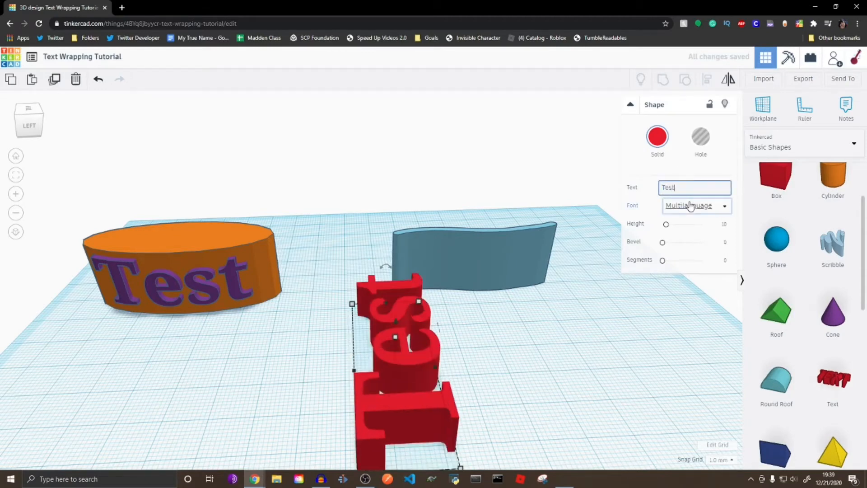
left_click(421, 359)
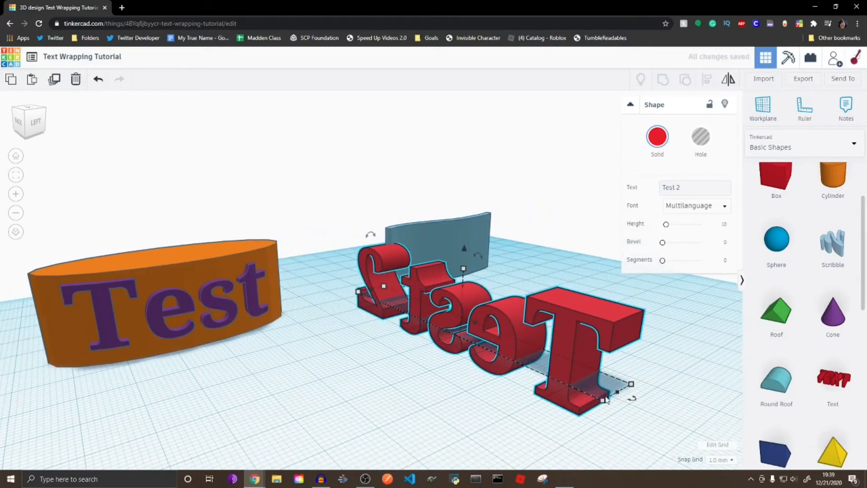
left_click_drag(633, 398, 307, 382)
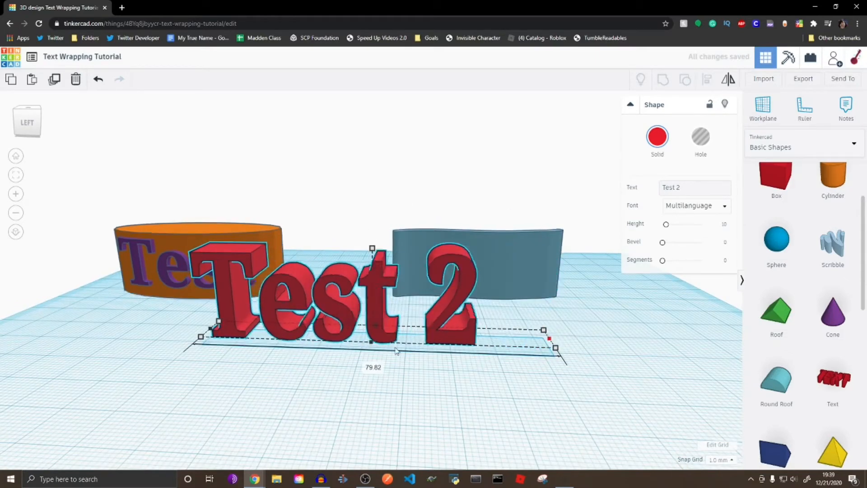
left_click_drag(555, 348, 331, 340)
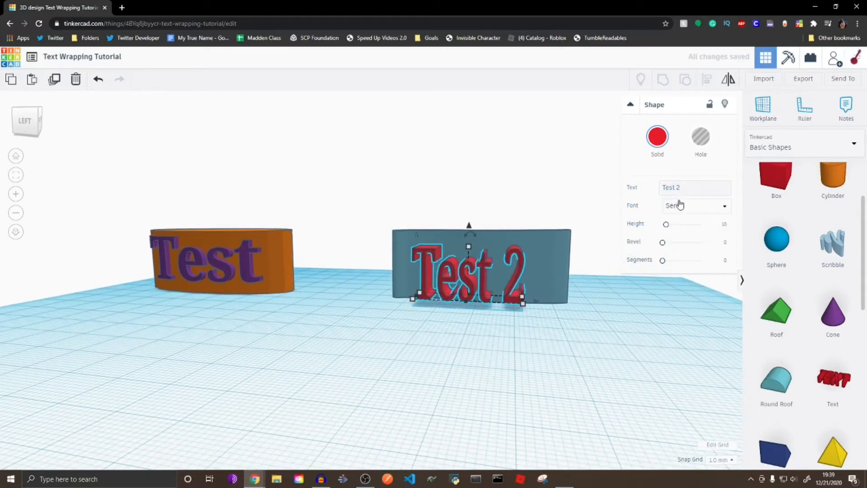
left_click(696, 205)
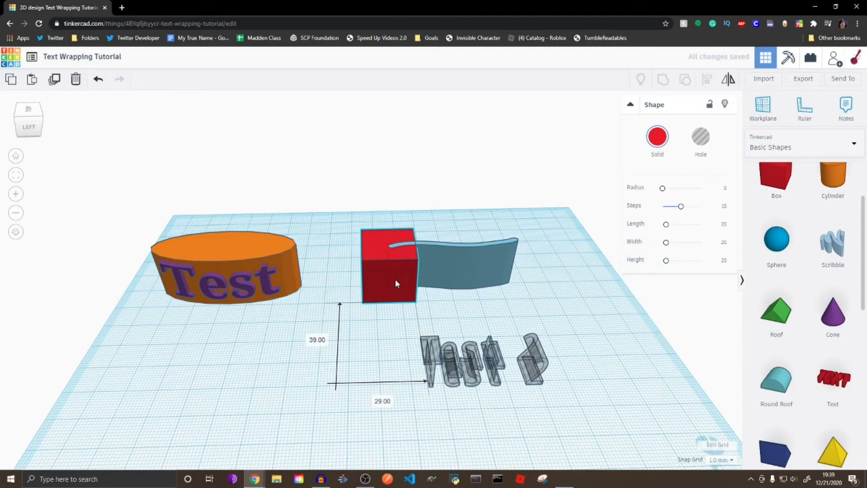
Lay a long red box across the Test 2 hole lettering at the wall
left_click_drag(396, 283, 498, 297)
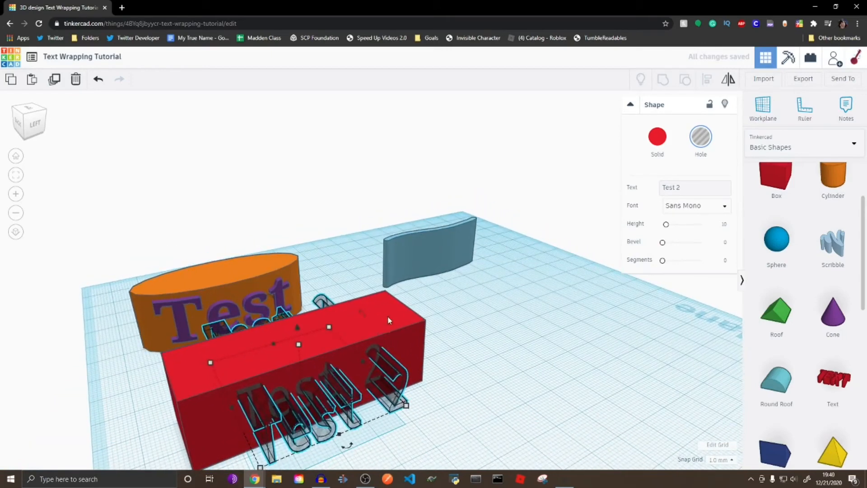
left_click(663, 80)
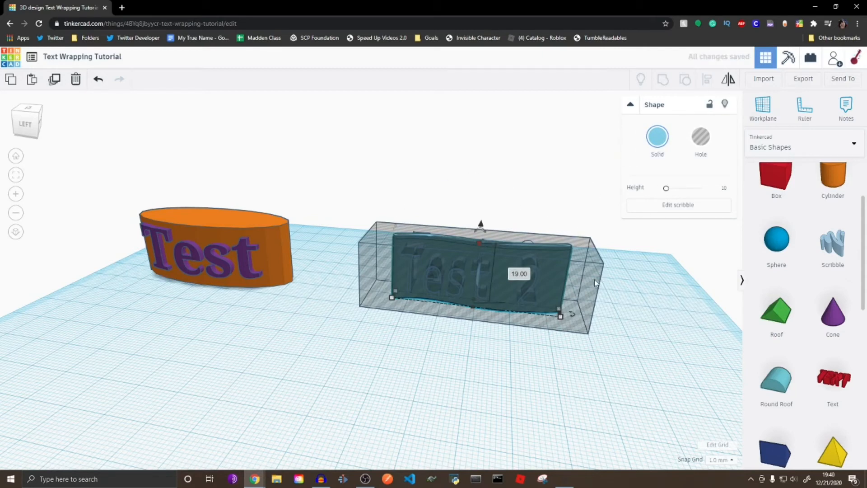
Group the Test 2 hole pieces with the curved blue wall so the lettering follows its curve
left_click(662, 80)
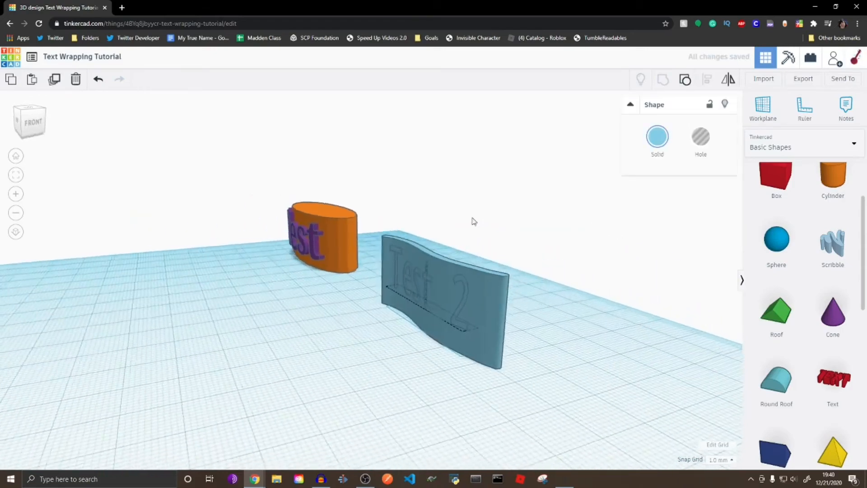
left_click_drag(472, 222, 611, 234)
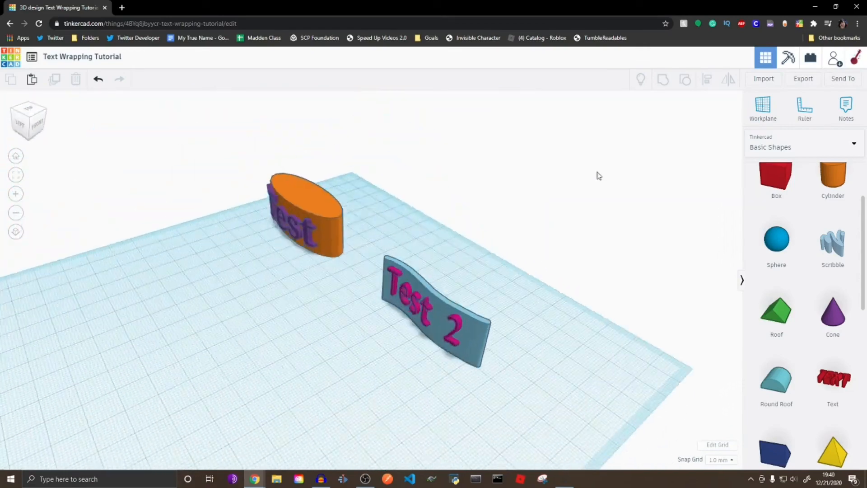
Orbit the view to inspect the pink-lettered wall beside the purple-lettered cylinder
left_click_drag(599, 176, 562, 206)
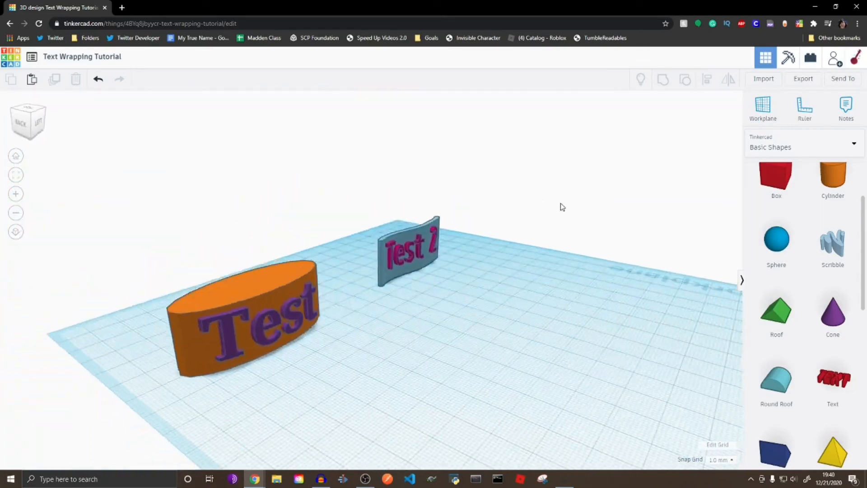